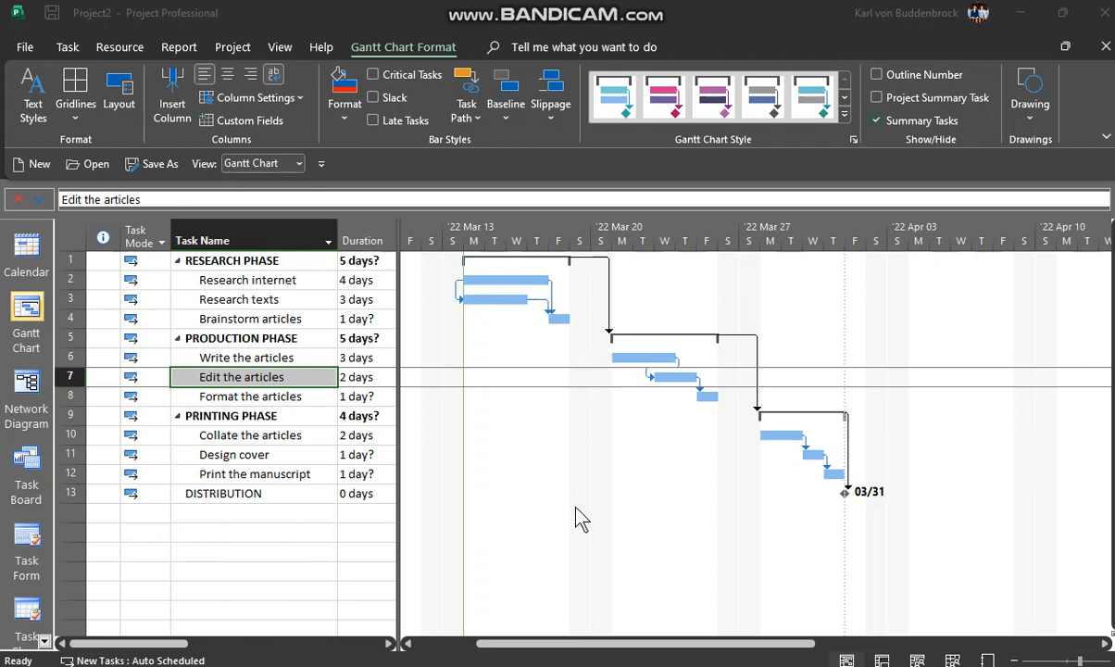
mouse_move(491, 306)
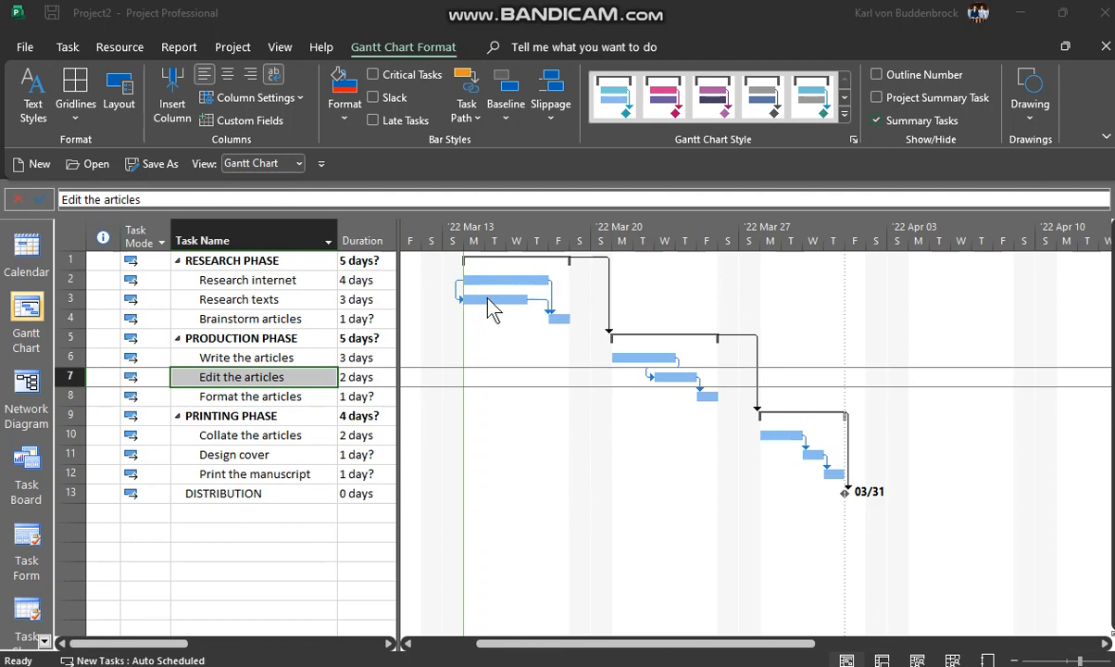
mouse_move(690, 370)
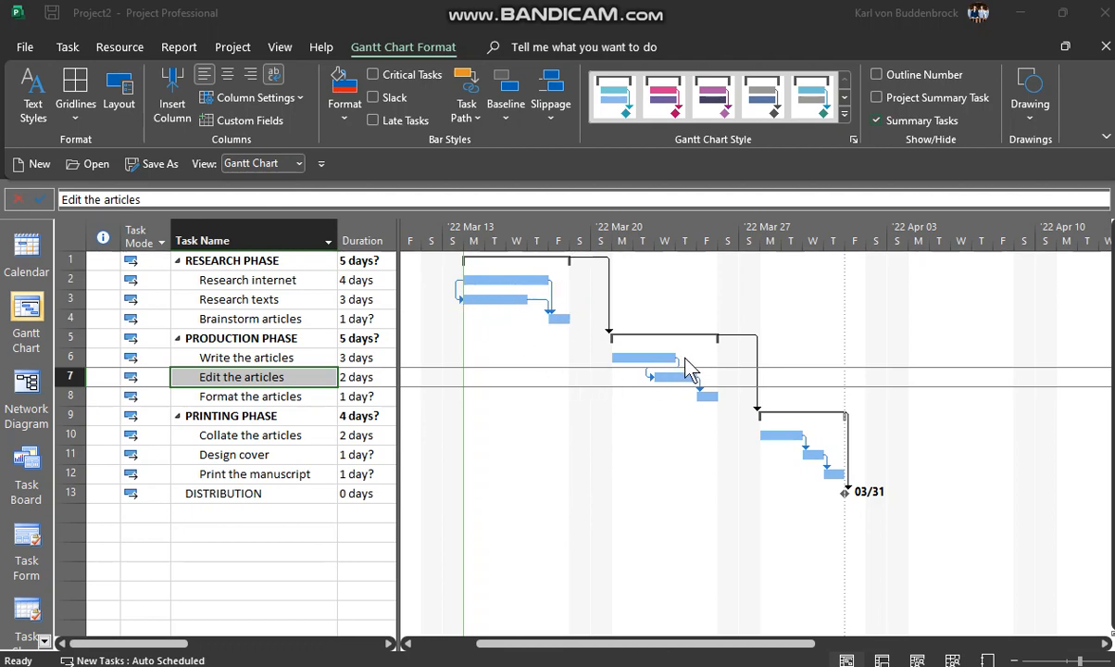
mouse_move(660, 356)
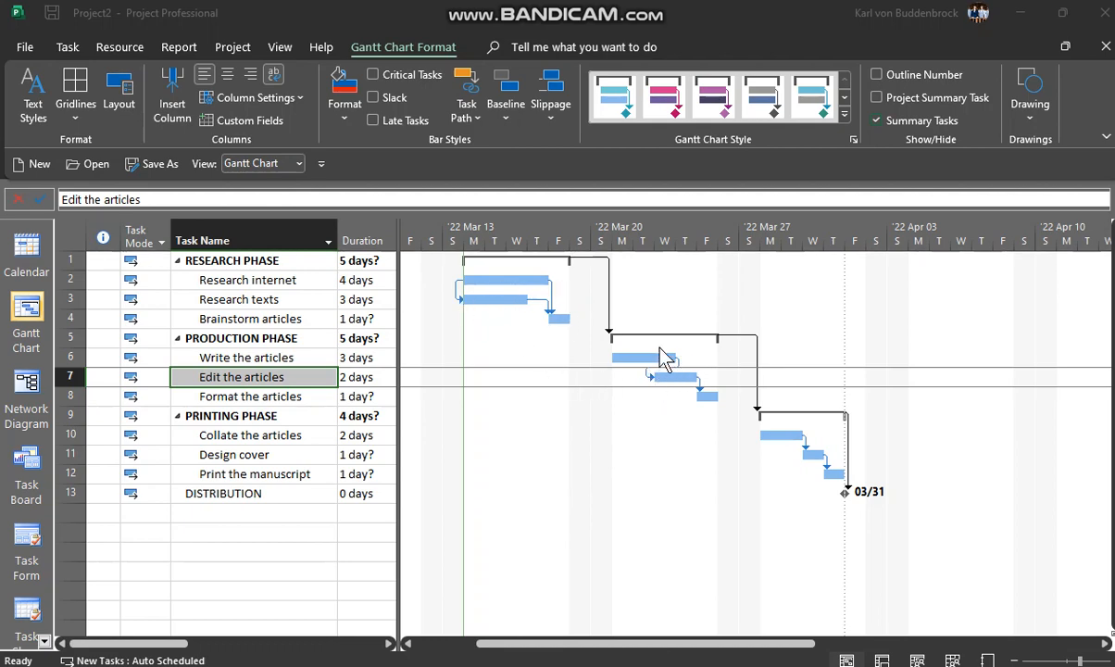
mouse_move(334, 380)
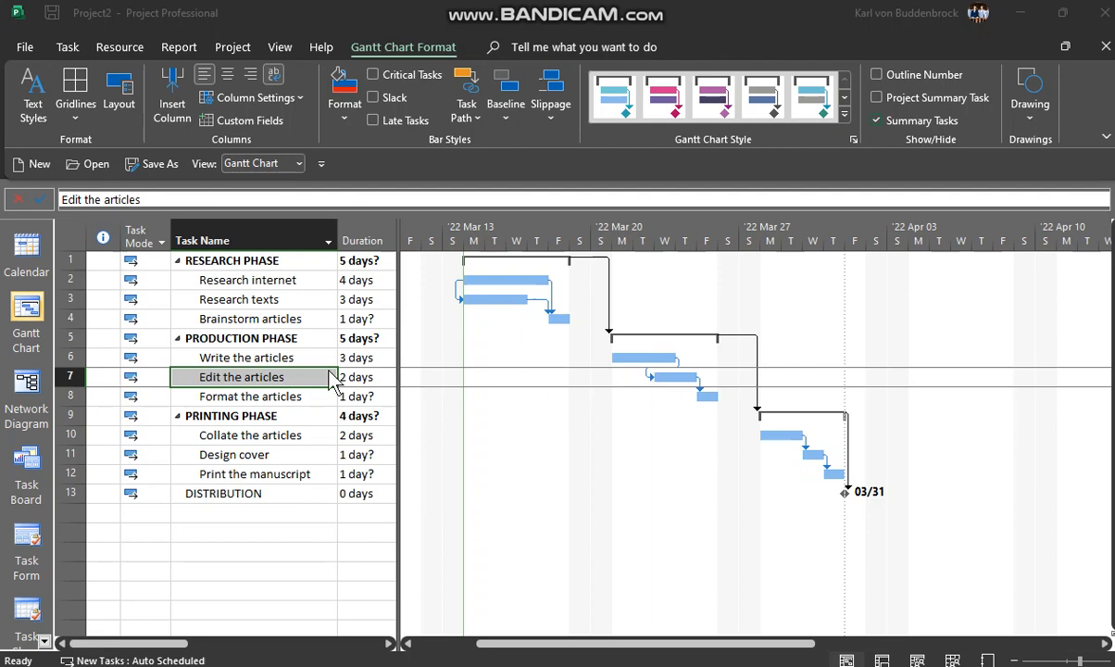
mouse_move(282, 394)
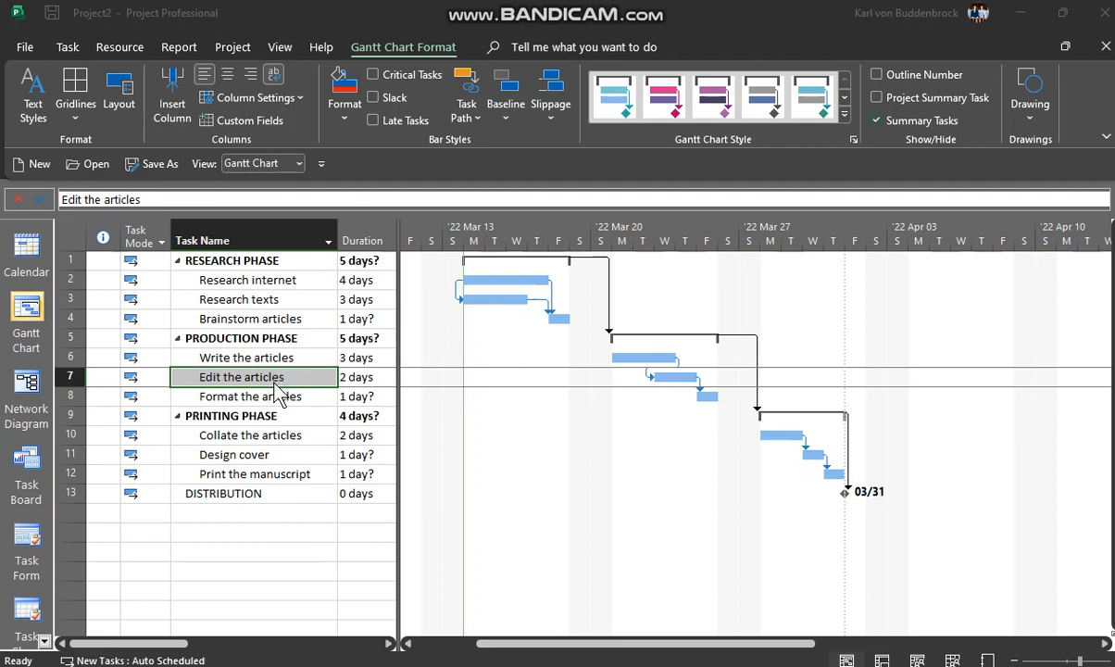
mouse_move(868, 494)
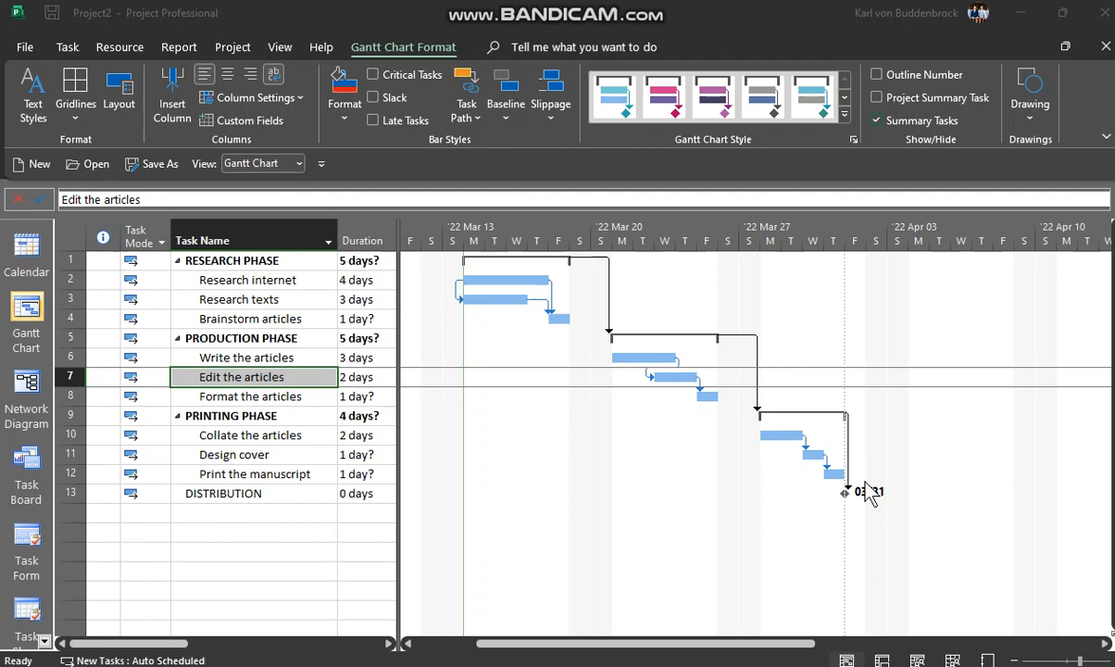
mouse_move(846, 491)
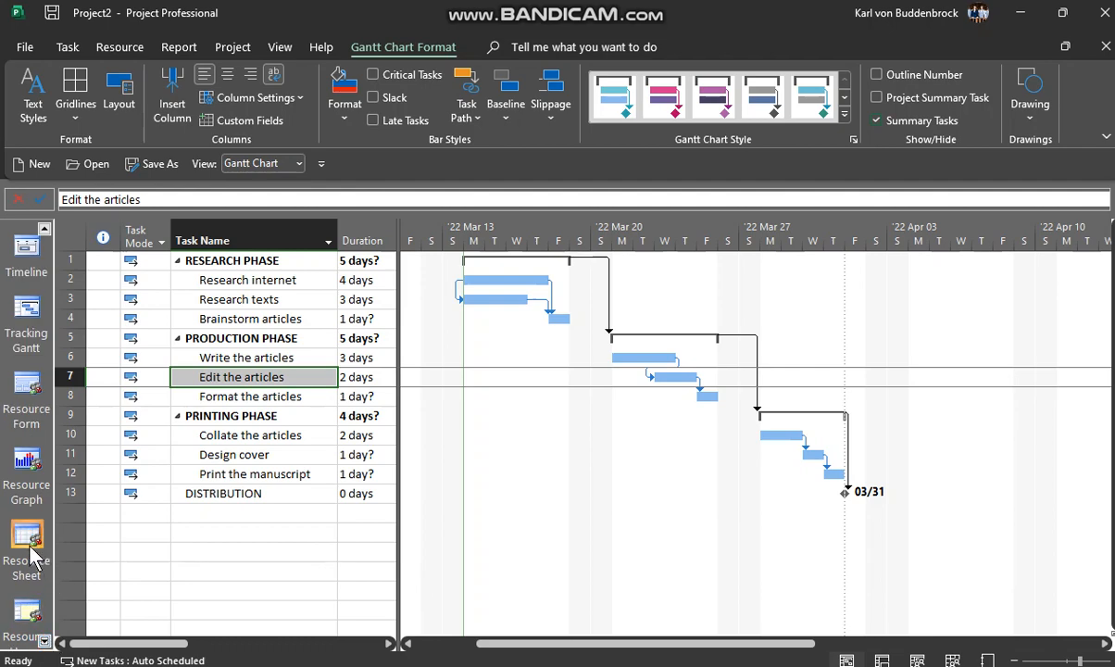
mouse_move(980, 649)
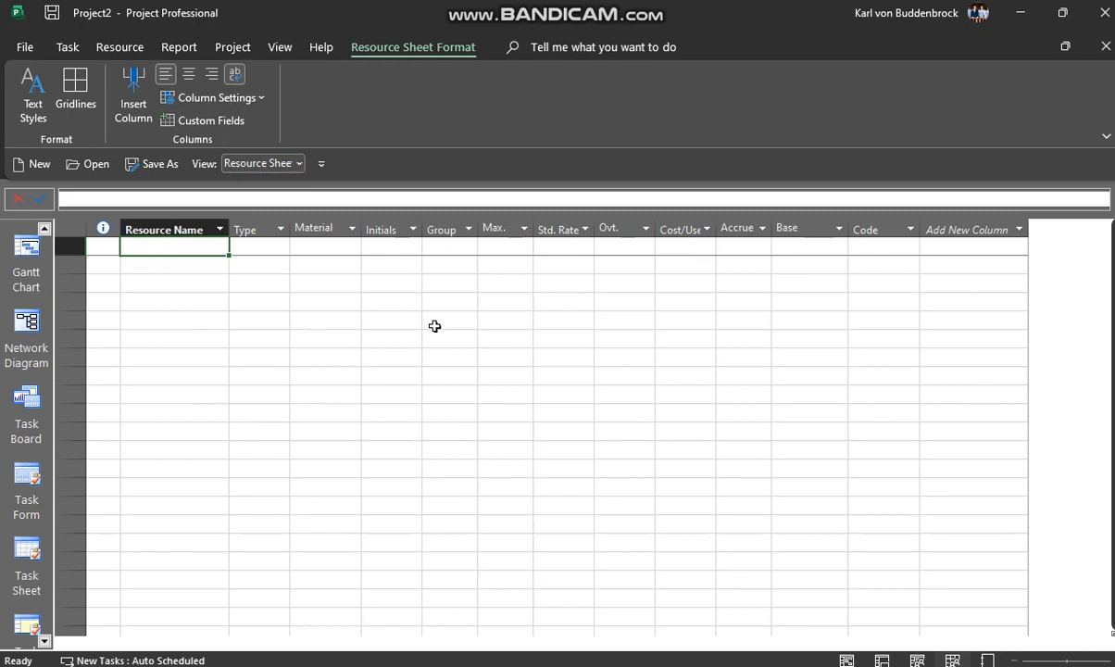
Enter the Editor resource with a standard rate of R230.00 per hour
text(Editor)
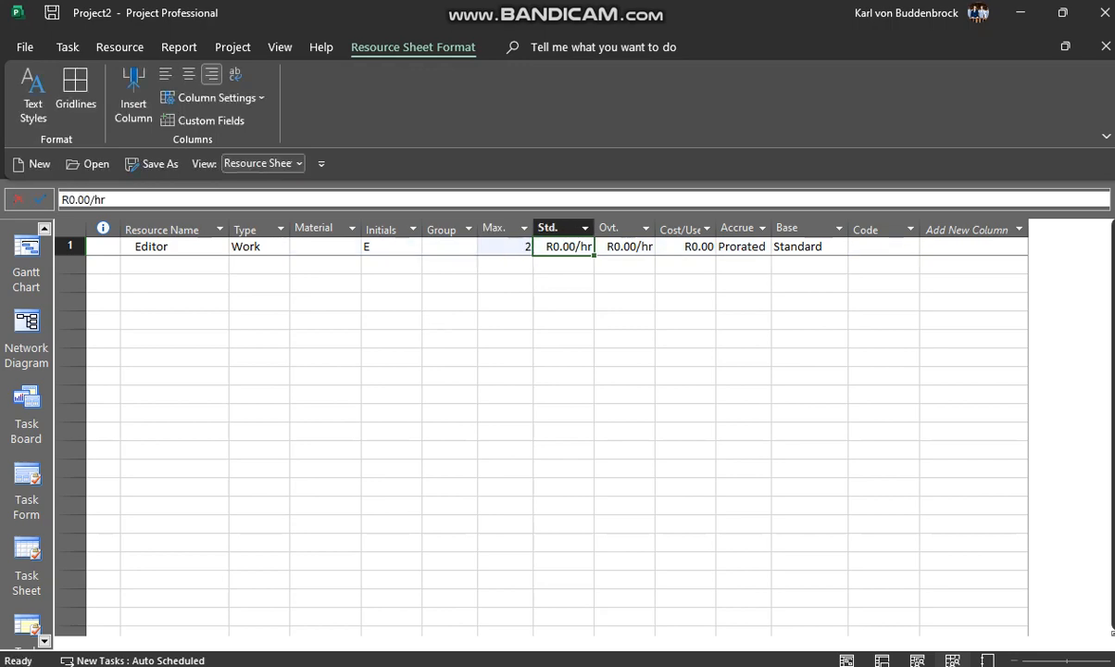
text(239)
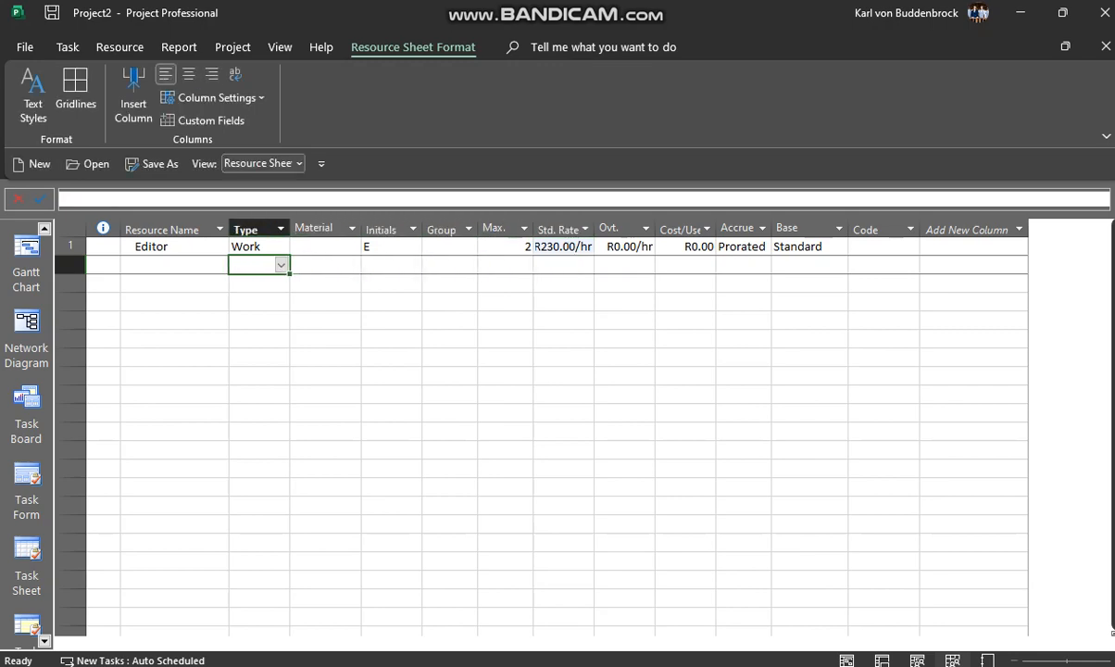
Enter Writer at R400.00 per hour and start naming the Student work resource
text(Writer)
click(505, 265)
text(2)
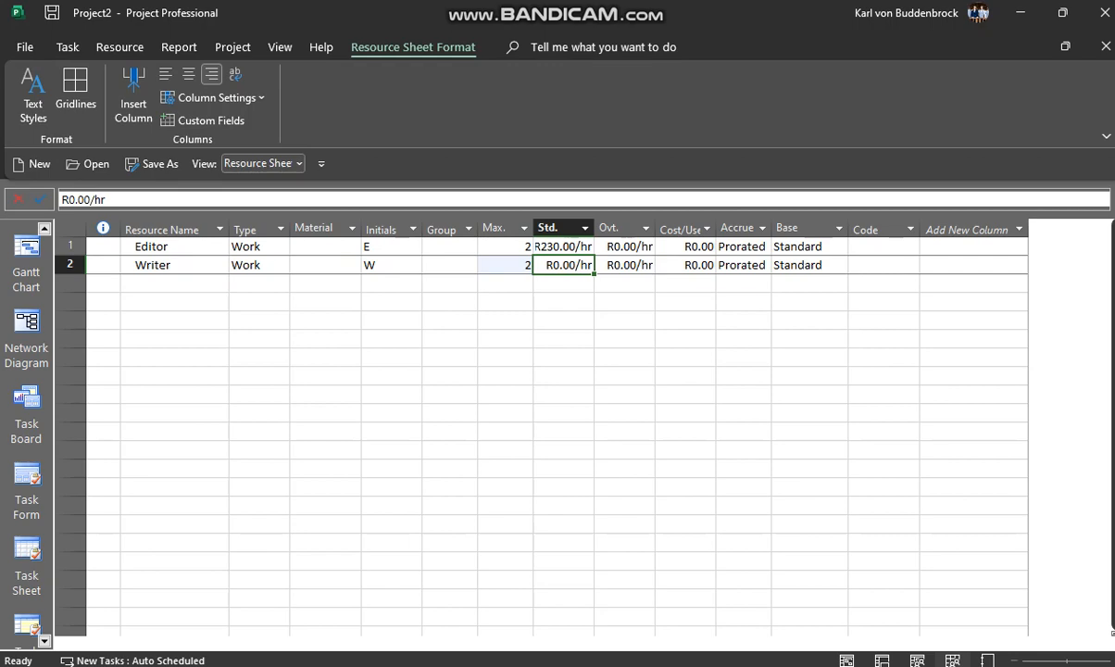
text(400)
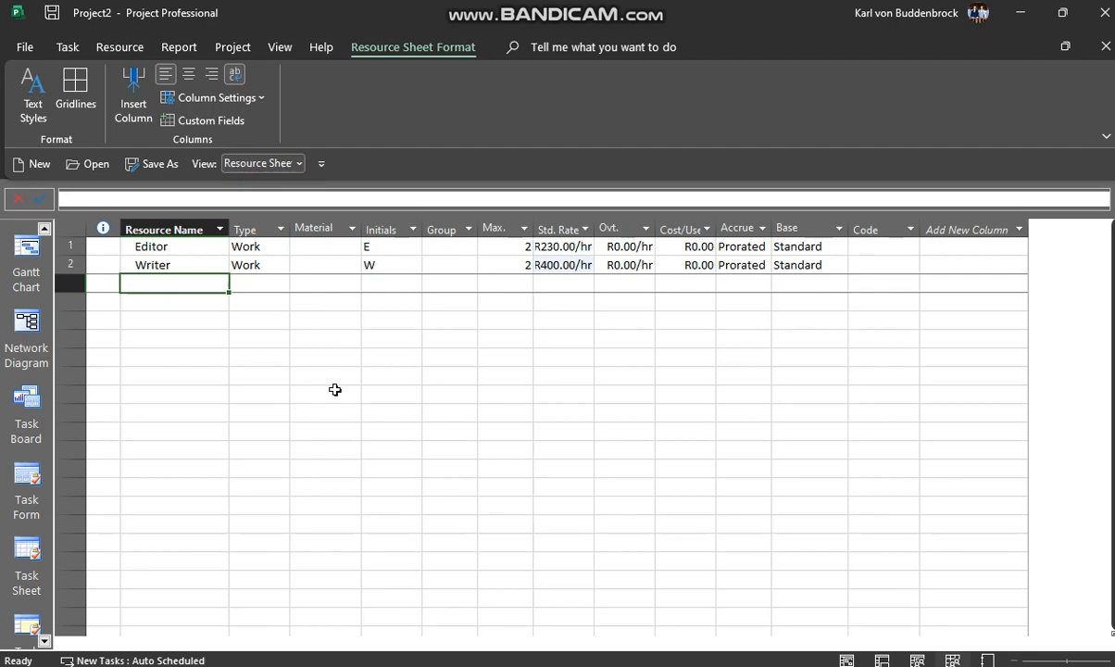
text(Stude)
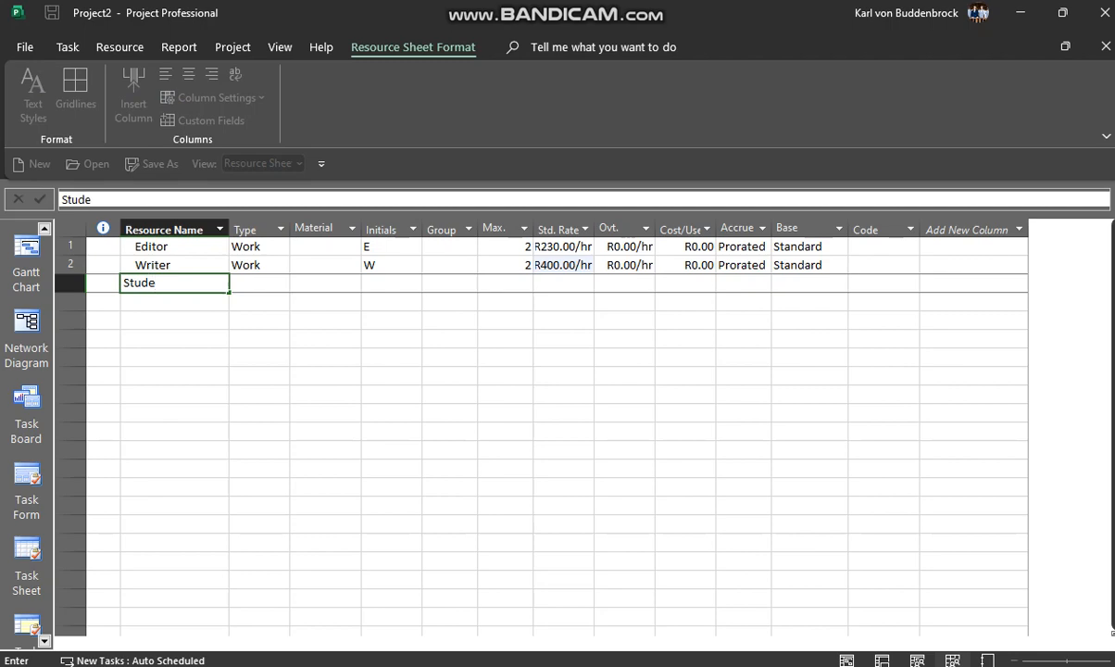
Finish Student work at R120.00 per hour, then start naming the Printer resource
text(nt wor)
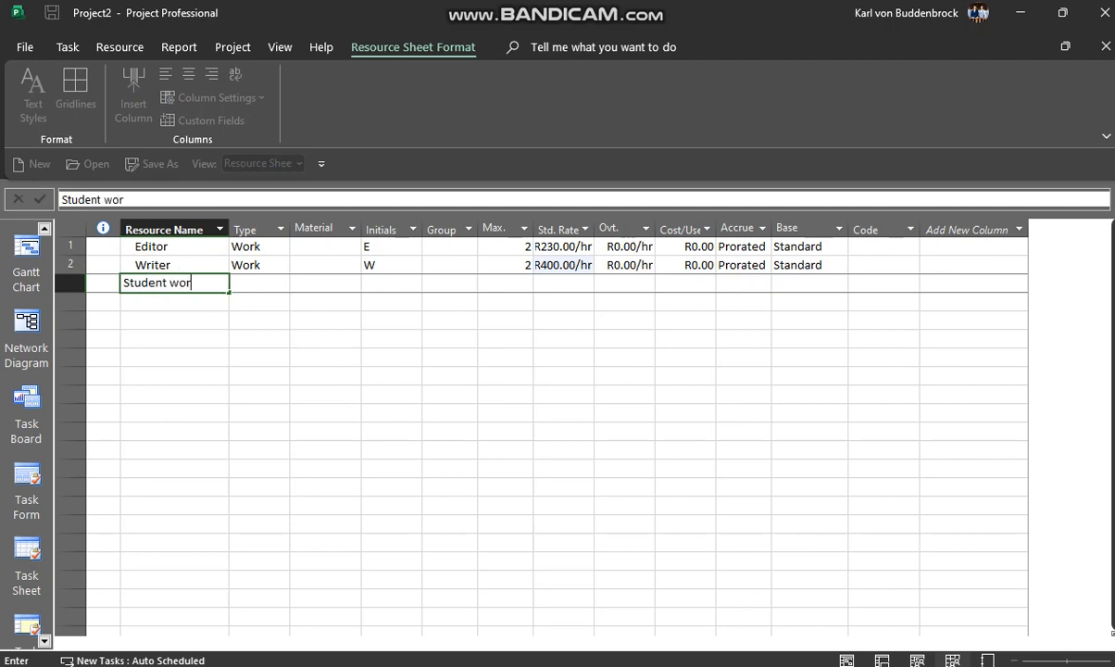
text(k)
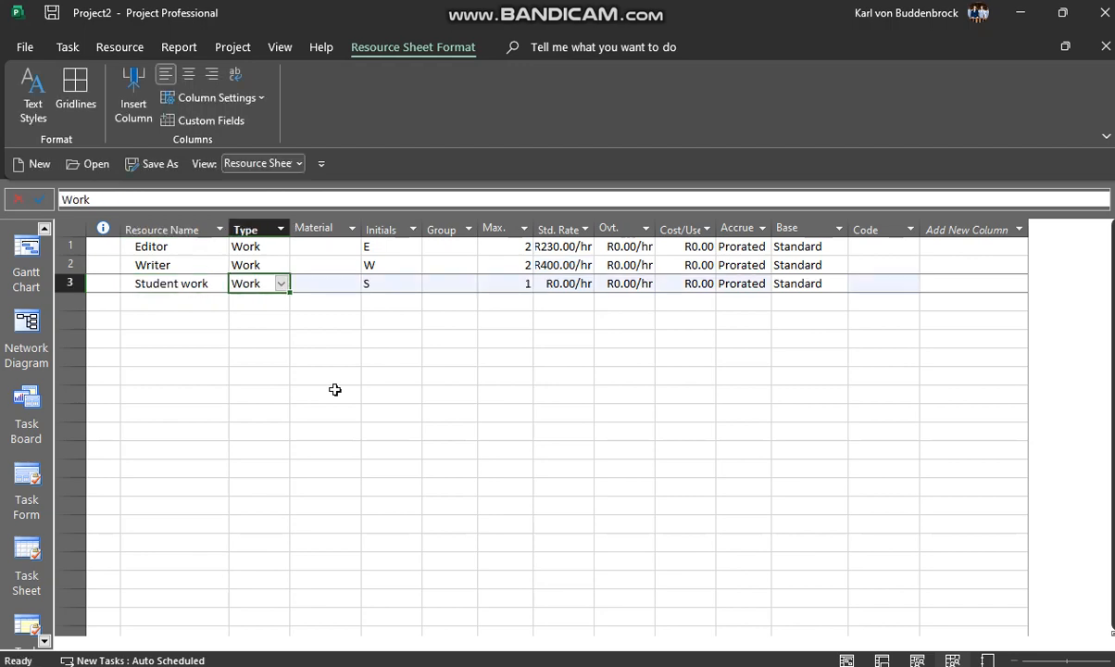
click(324, 283)
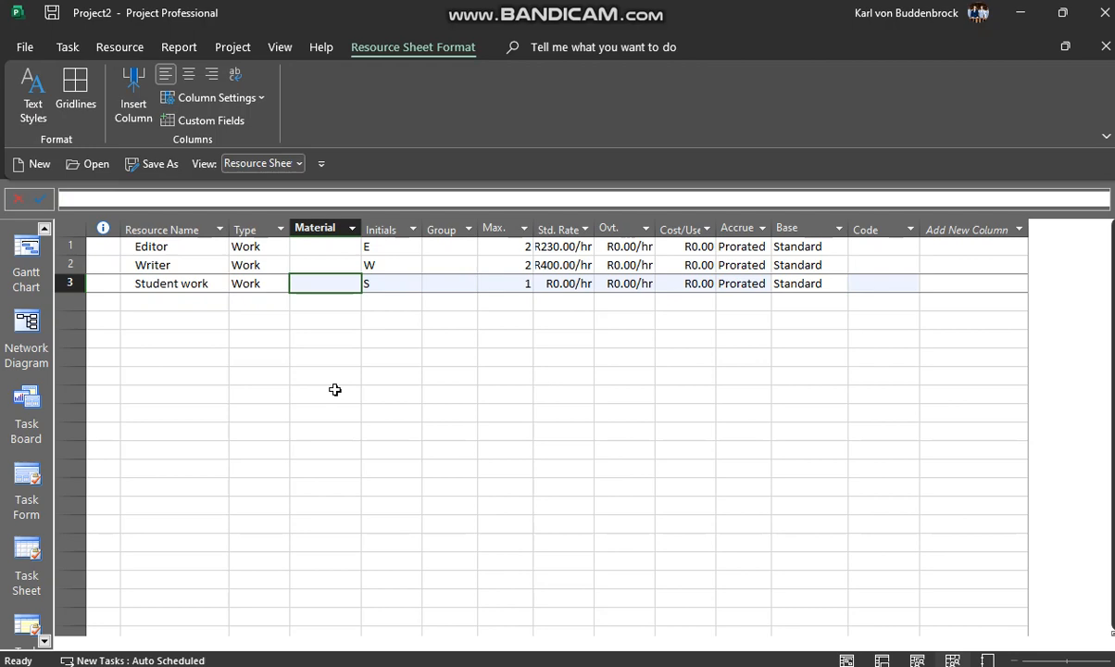
click(563, 283)
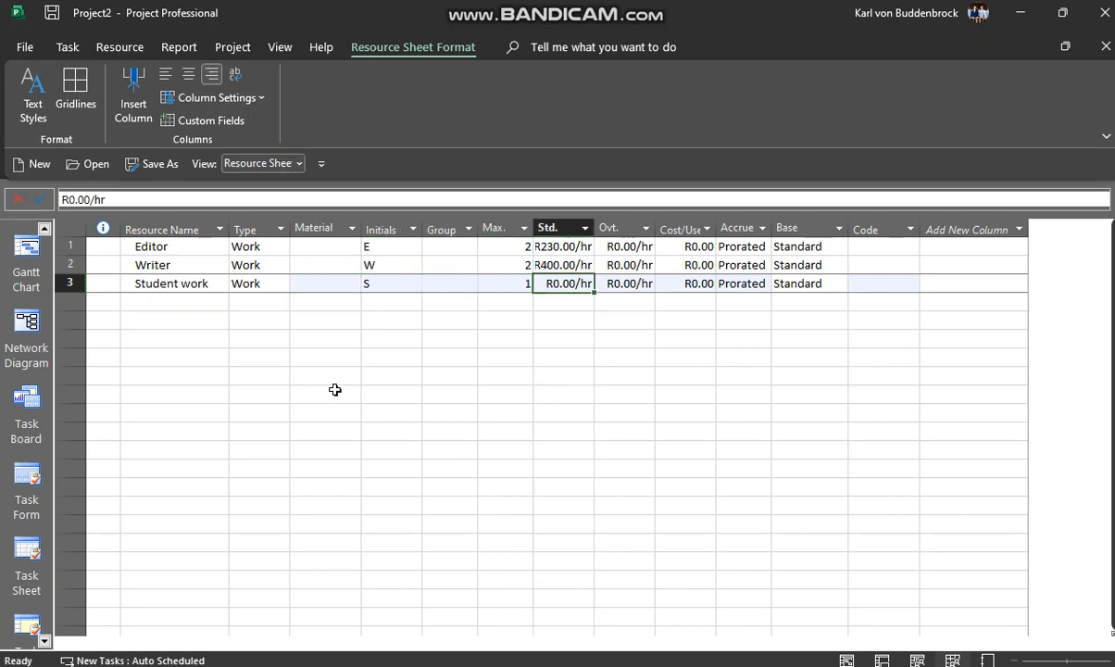
text(120)
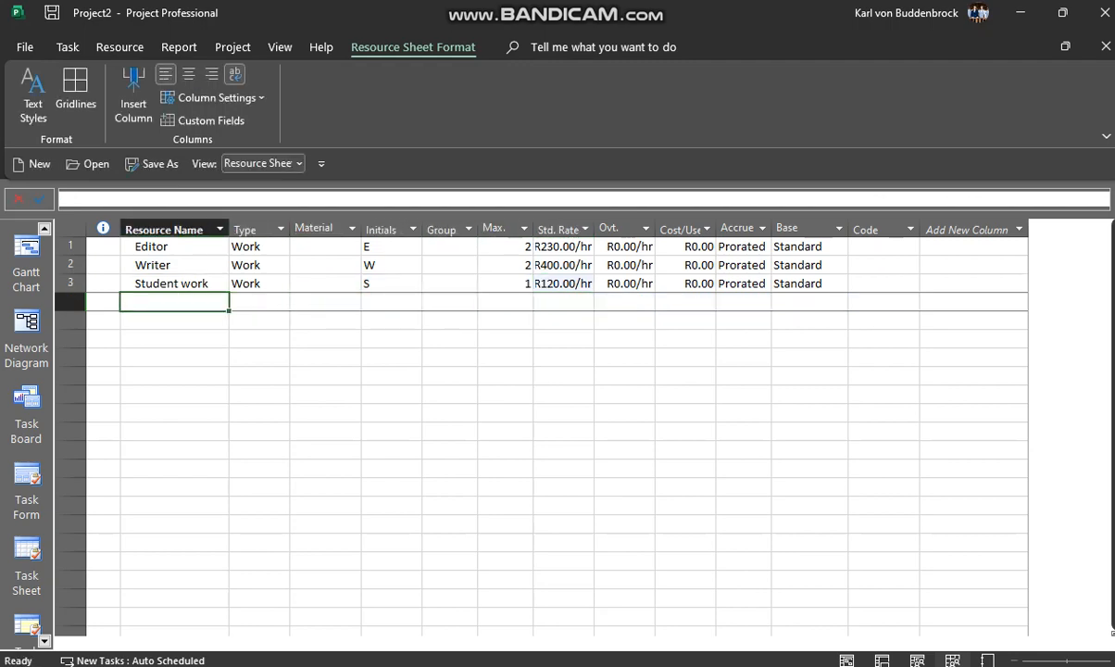
text(Printer)
click(259, 302)
text(Material)
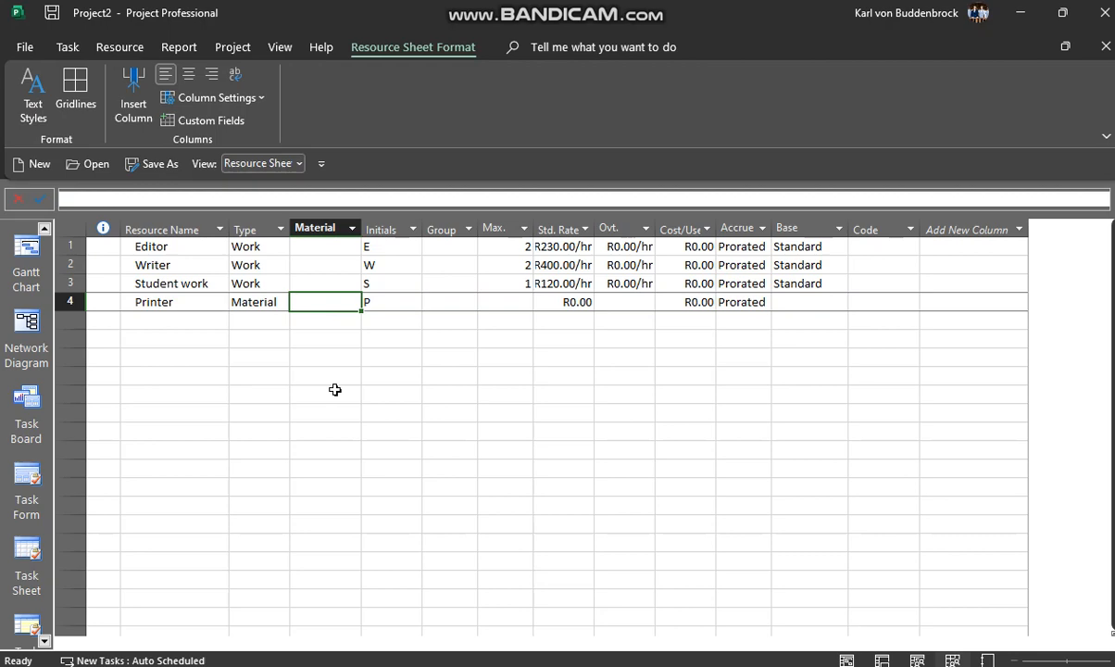
Make Printer a material resource costing R2 000.00 per use
click(391, 301)
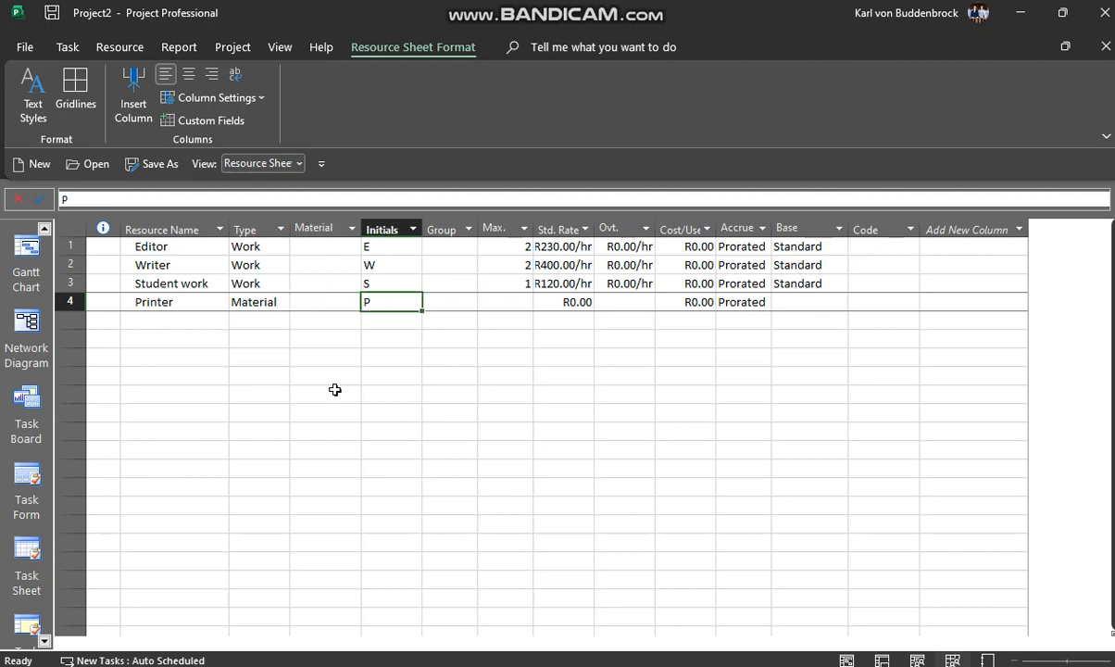
click(683, 301)
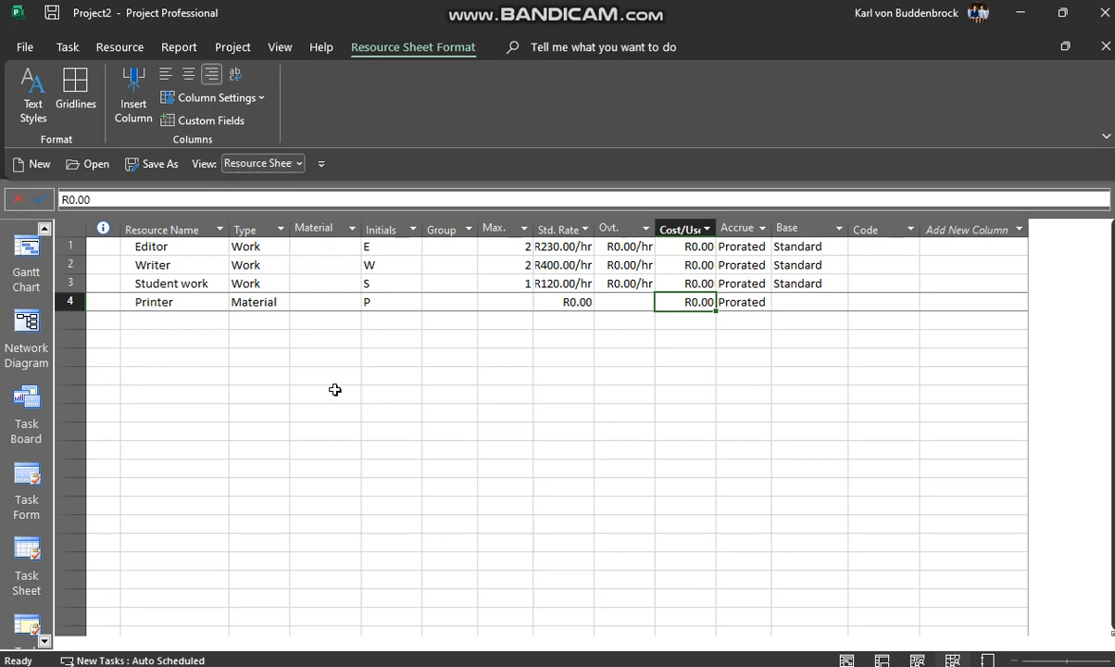
text(2 00)
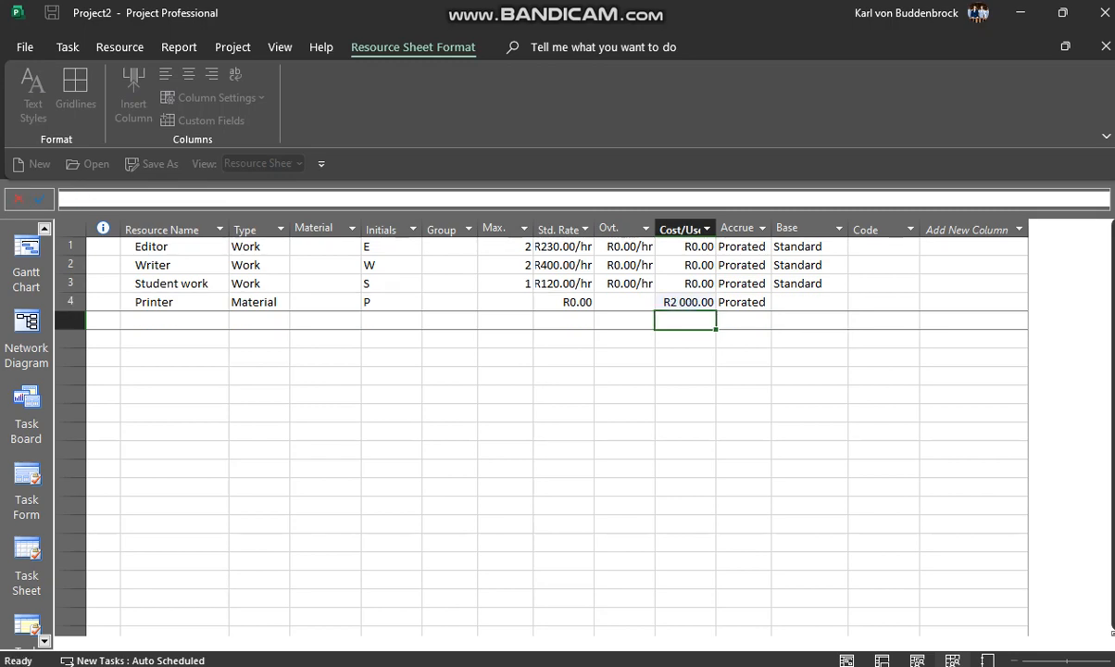
Add Paper as a material resource in the next row
click(391, 320)
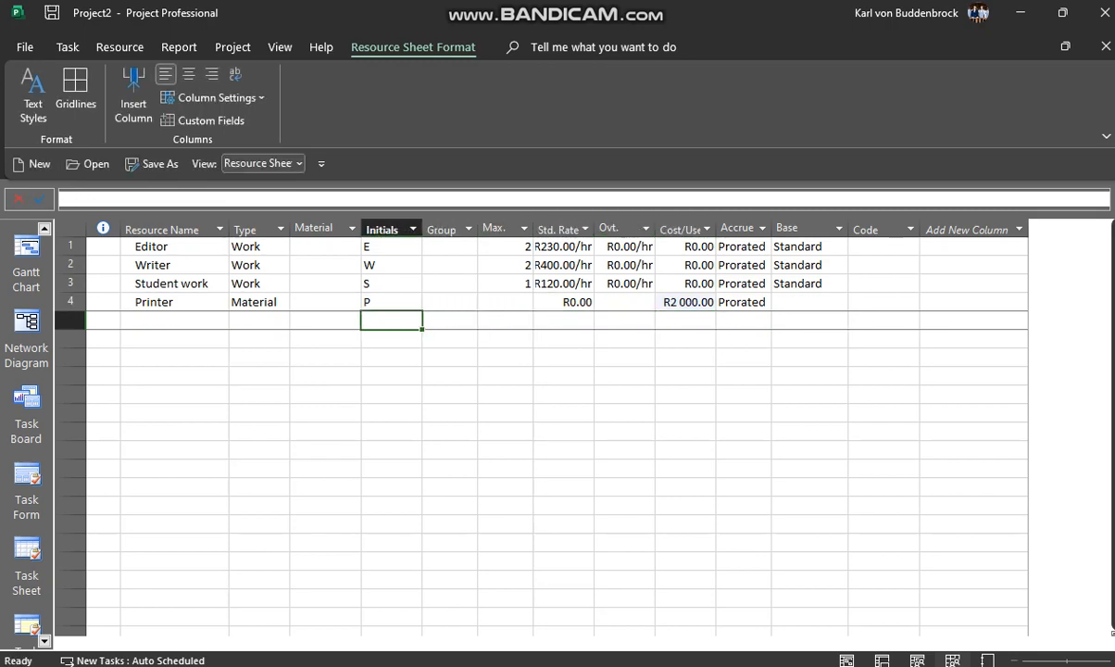
text(Paper)
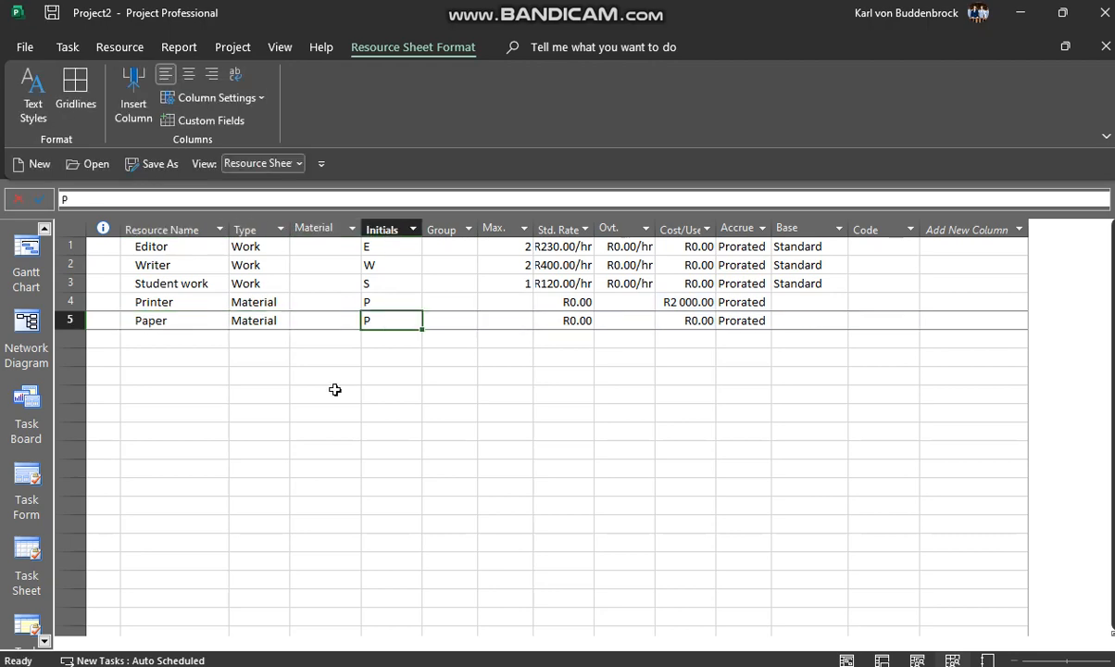
click(684, 319)
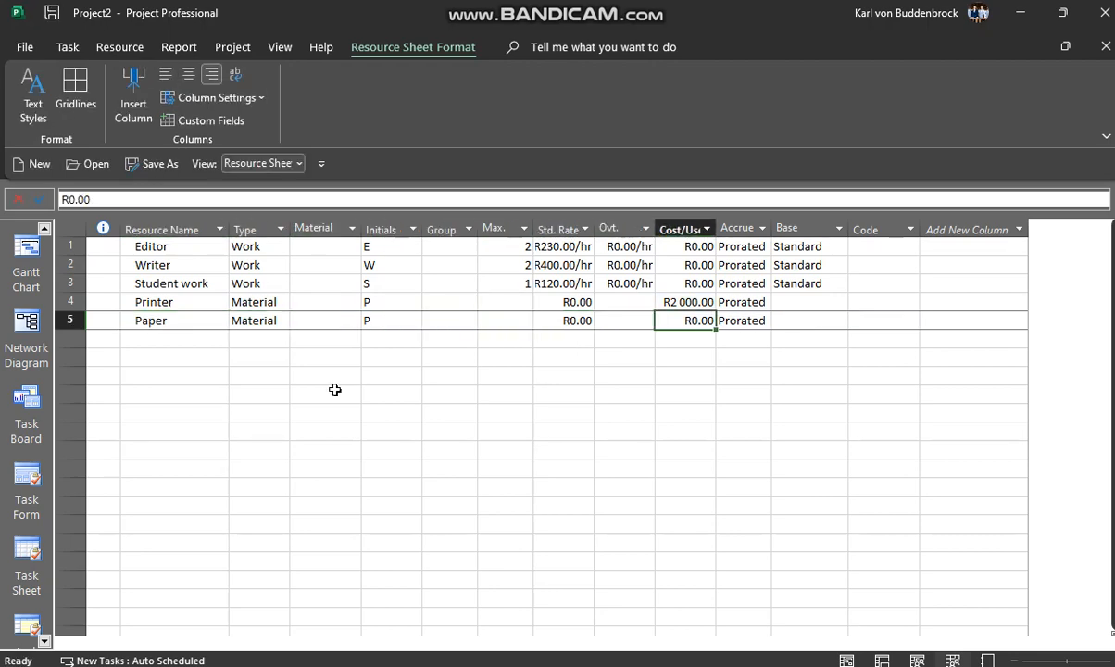